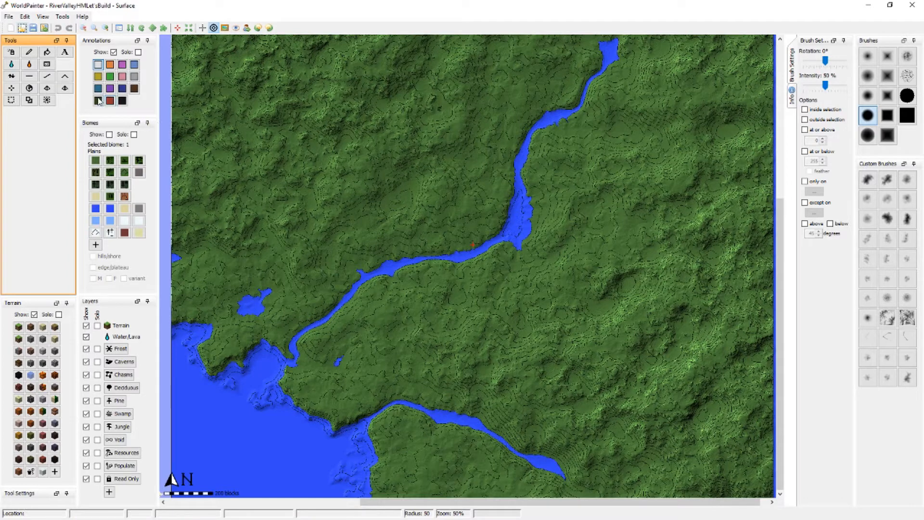
Import RiverValleyFlowMap3.png as a full-range mask onto the Chasms layer, removing existing contents.
left_click(21, 16)
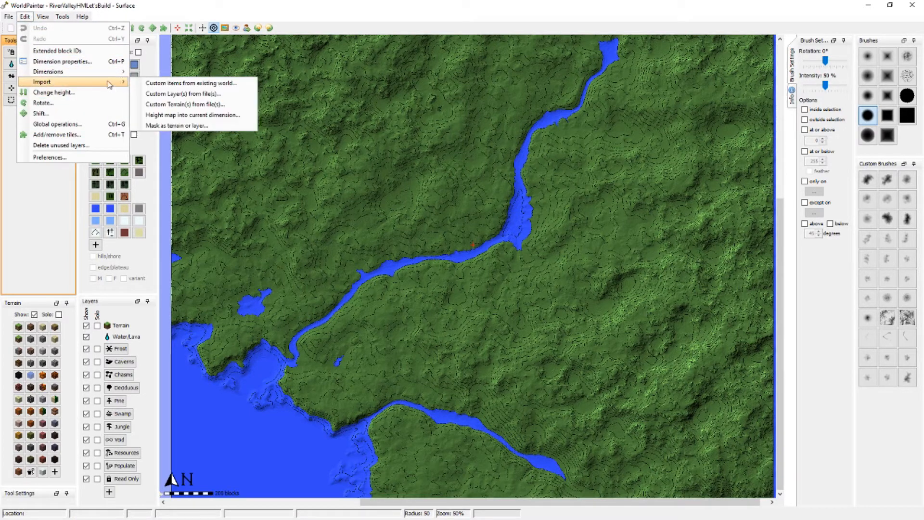
mouse_move(182, 125)
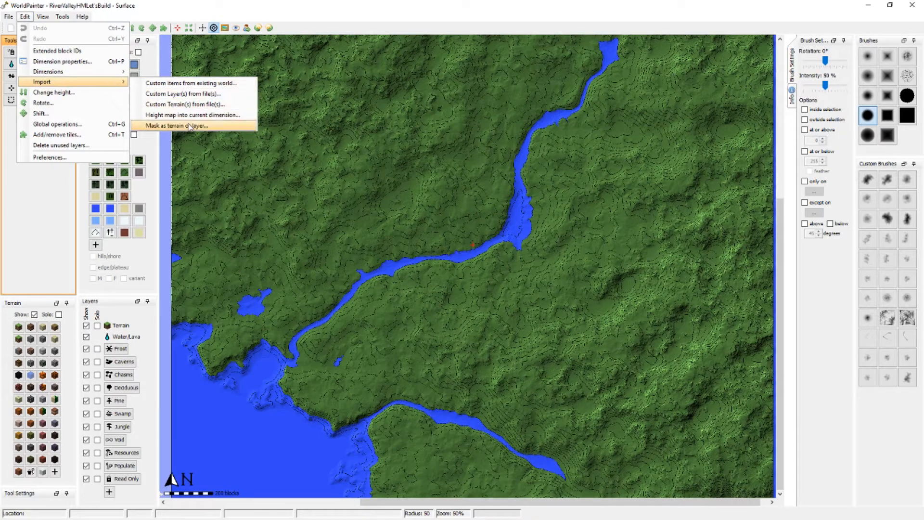
left_click(189, 125)
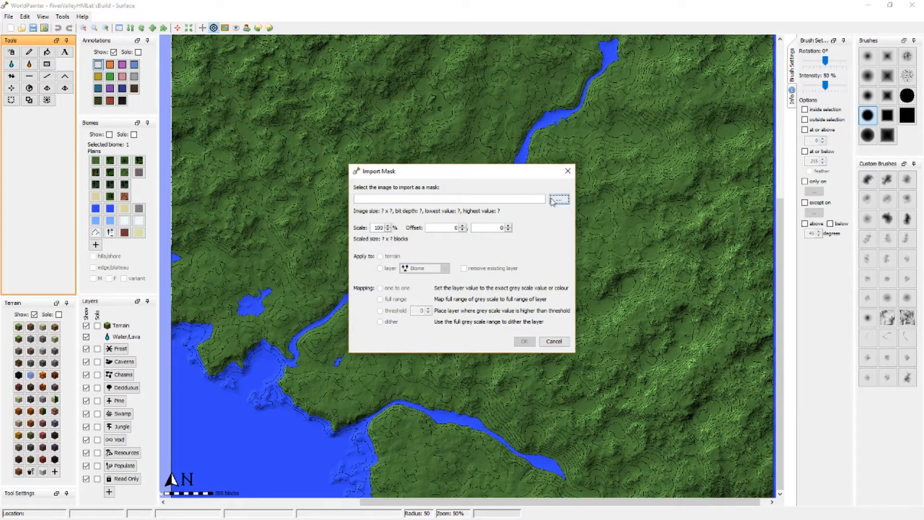
left_click(559, 199)
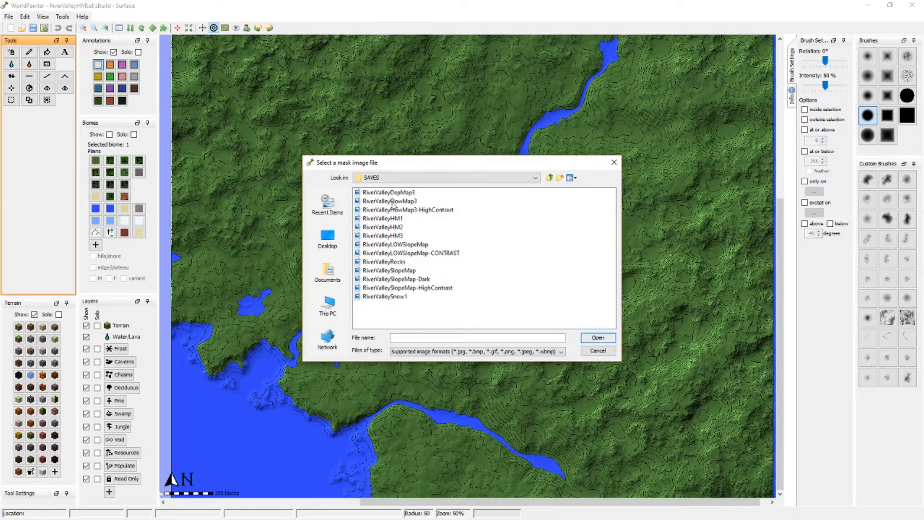
left_click(388, 201)
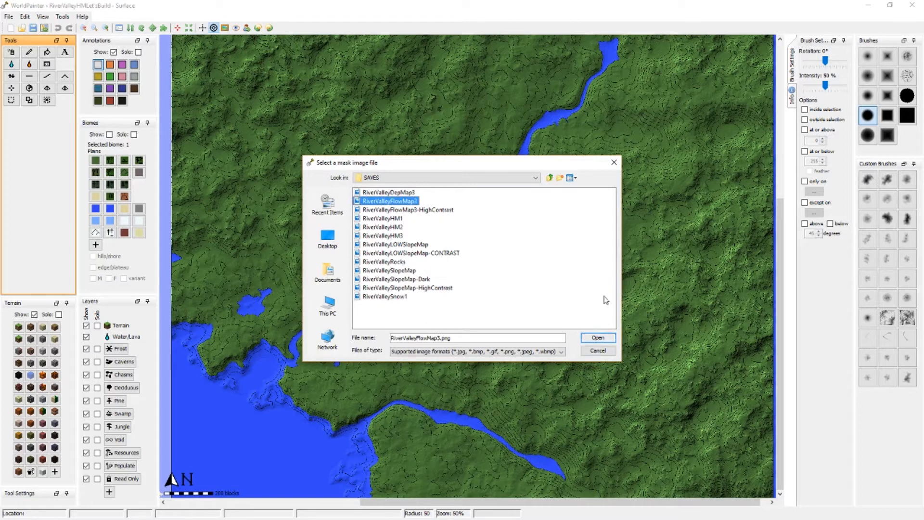
left_click(598, 337)
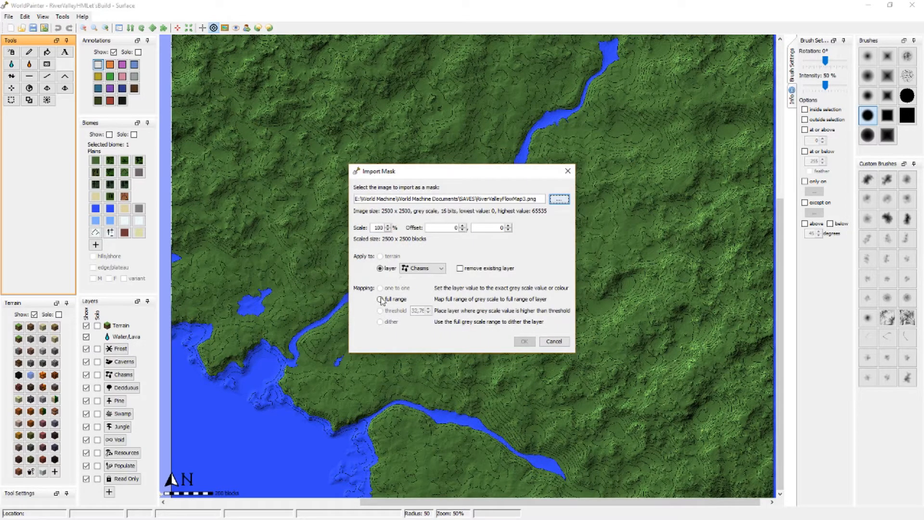
left_click(459, 268)
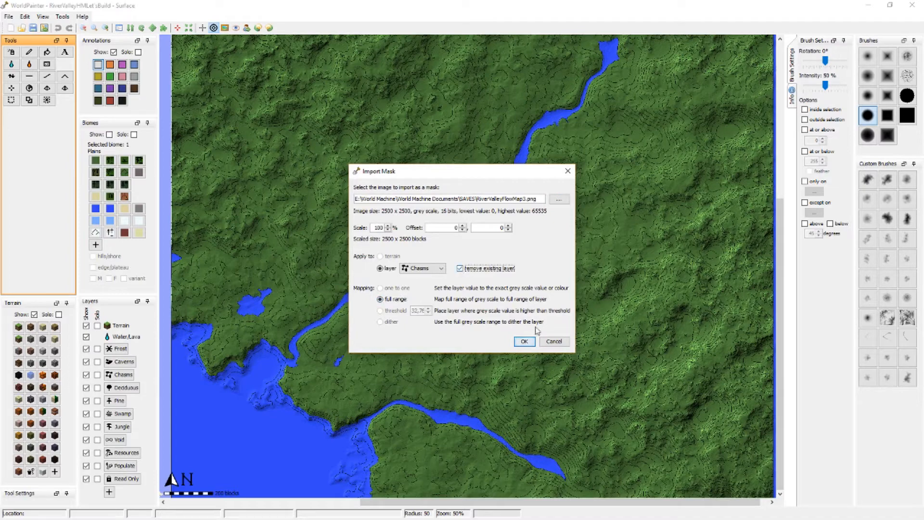
left_click(524, 342)
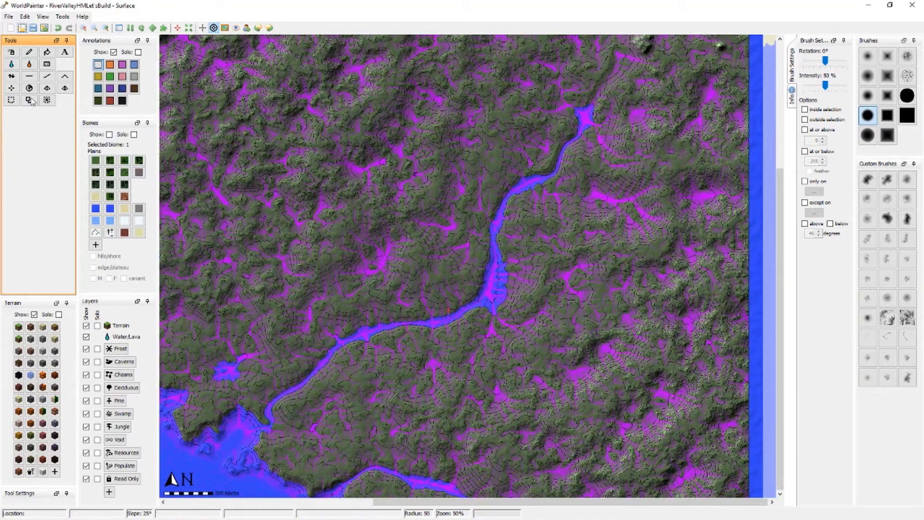
mouse_move(29, 88)
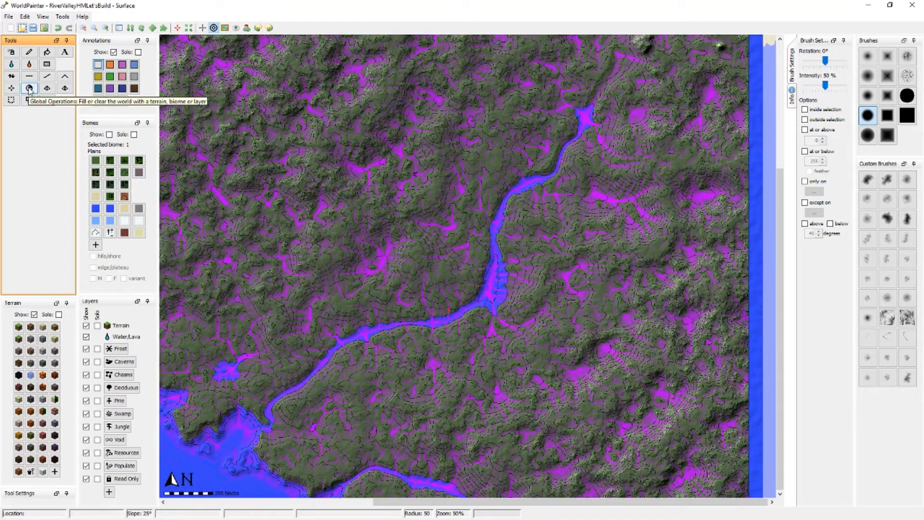
Run a global fill with Gravel terrain restricted to the Chasms layer.
left_click(29, 88)
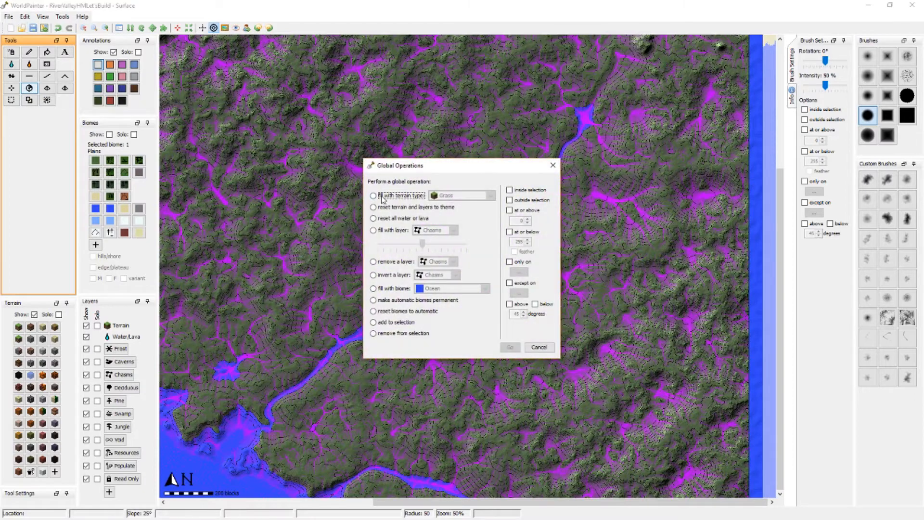
left_click(489, 195)
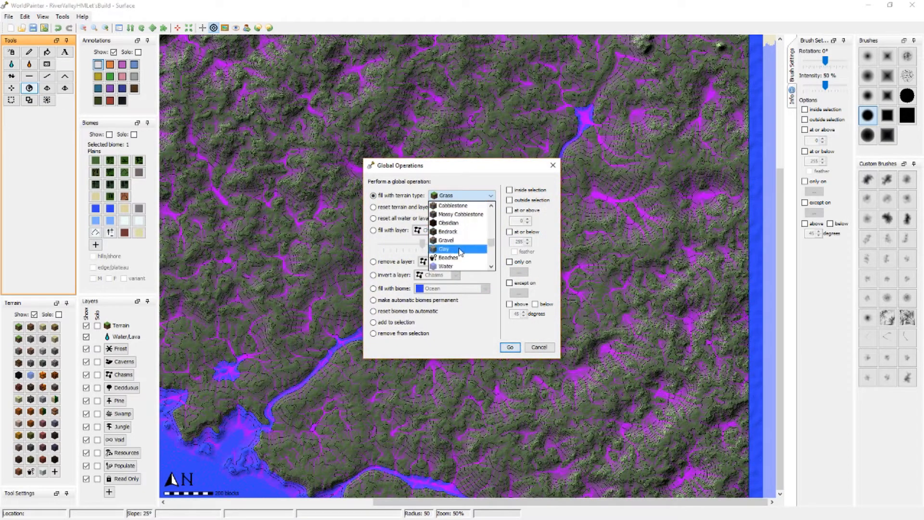
left_click(447, 240)
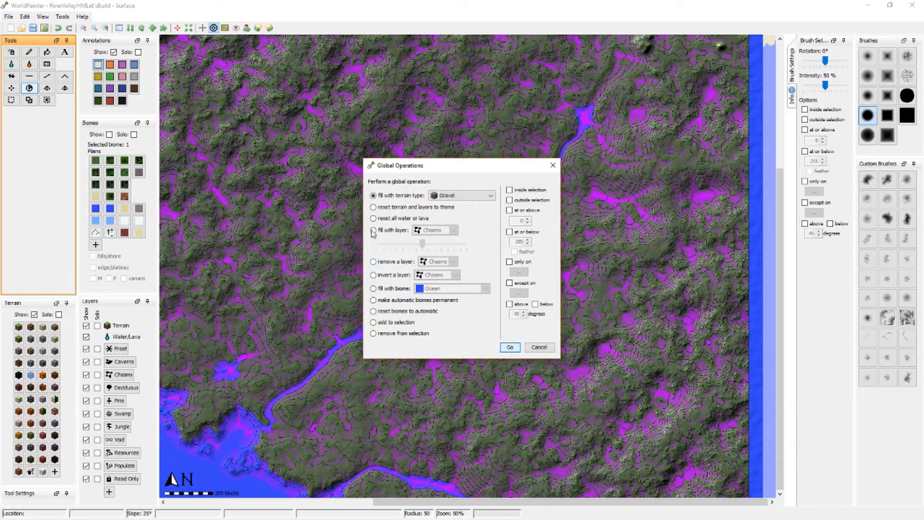
left_click(510, 261)
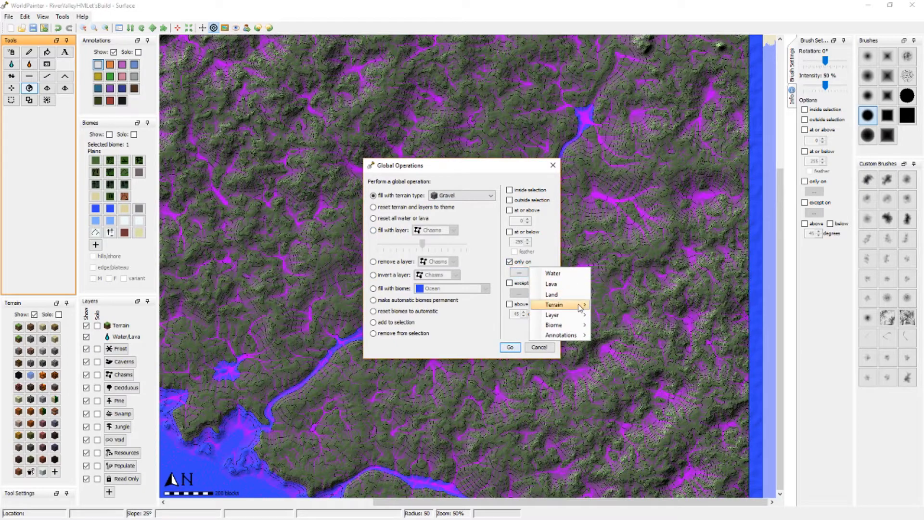
mouse_move(554, 314)
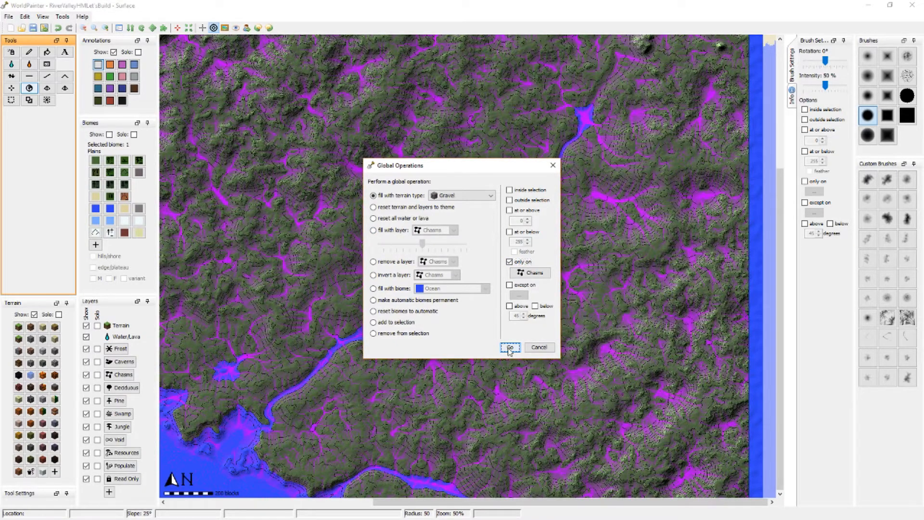
left_click(509, 347)
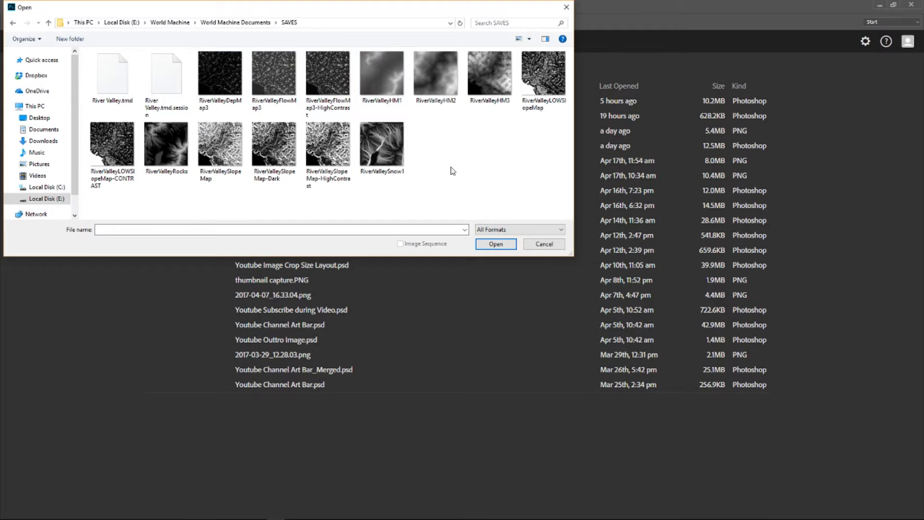
mouse_move(370, 84)
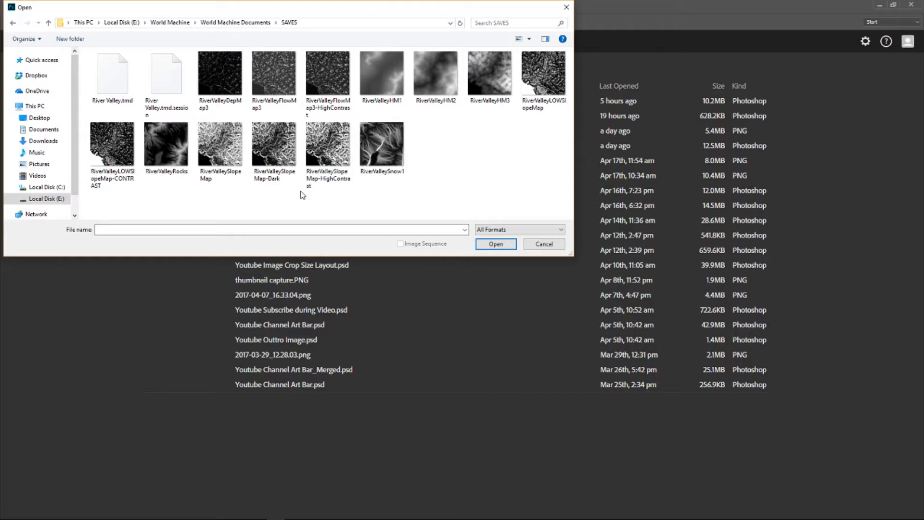
Open RiverValleyFlowMap3.png from the SAVES folder in Photoshop.
left_click(275, 77)
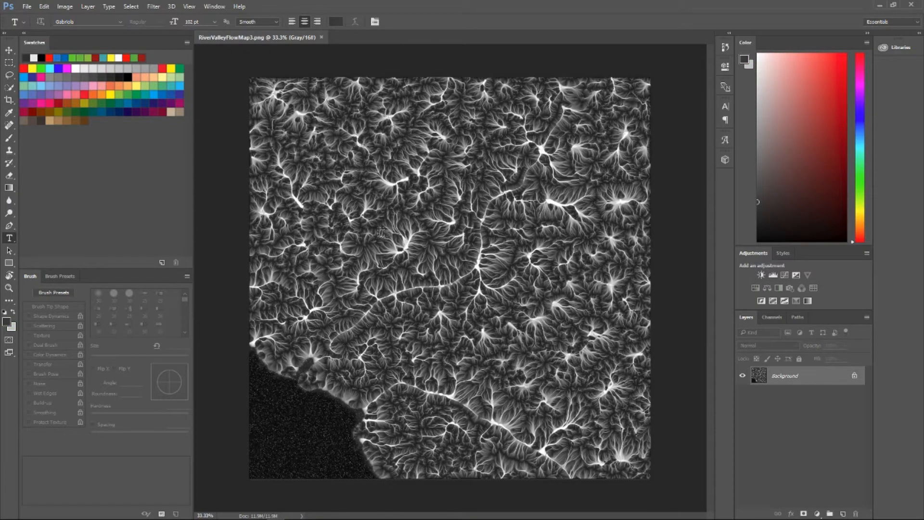
mouse_move(478, 241)
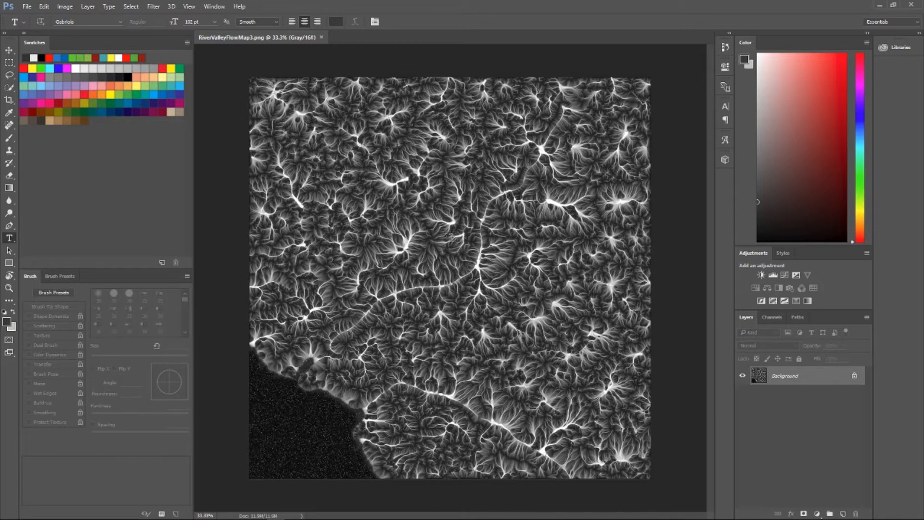
mouse_move(556, 266)
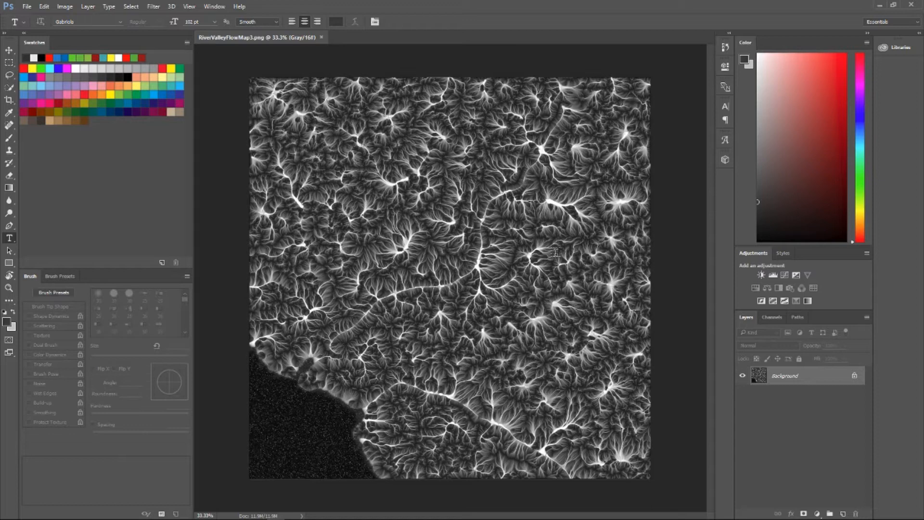
mouse_move(266, 168)
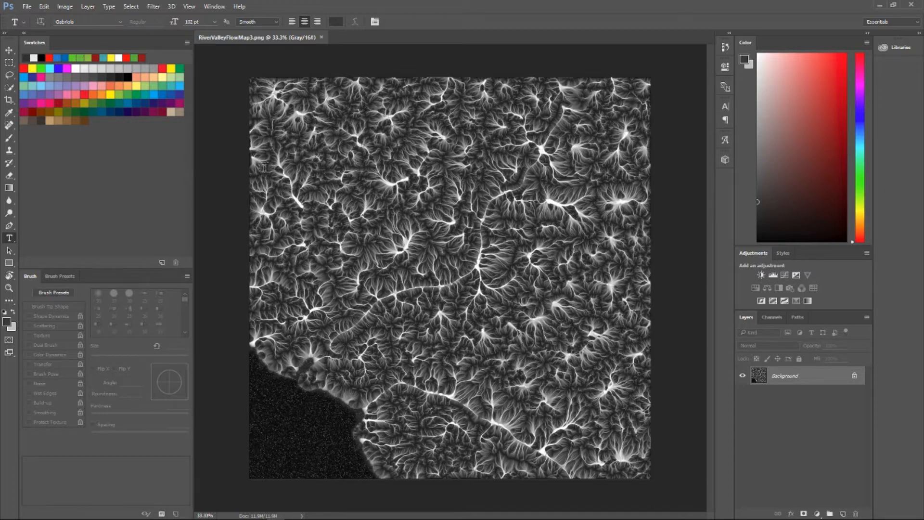
left_click(65, 6)
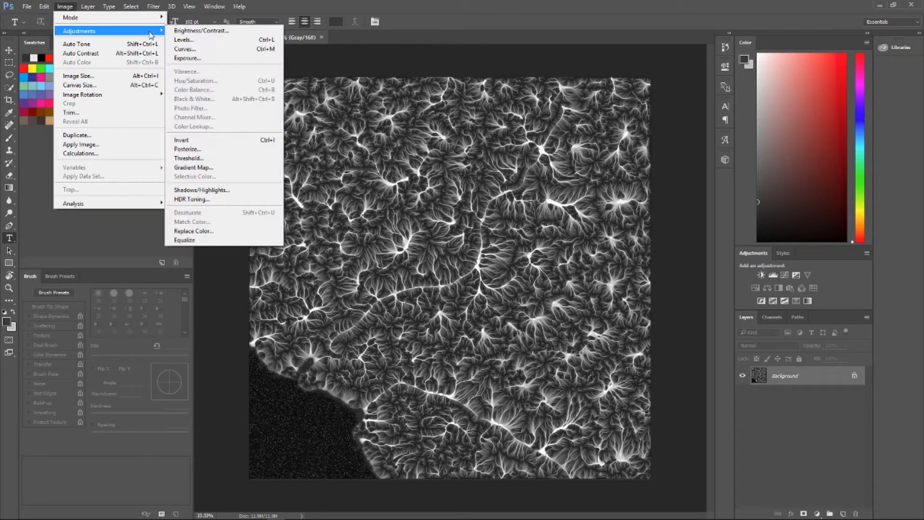
Apply Brightness/Contrast to the flow map with brightness -37 and contrast 50.
left_click(201, 31)
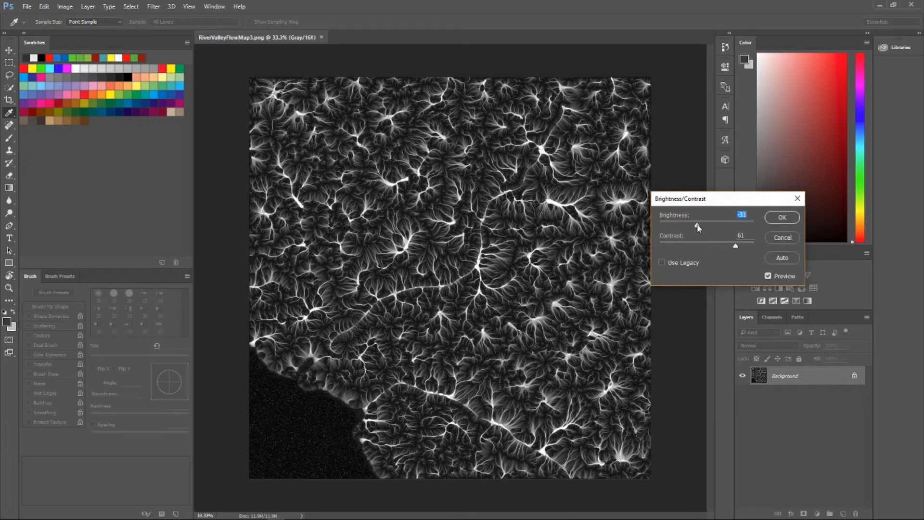
left_click_drag(713, 225, 697, 225)
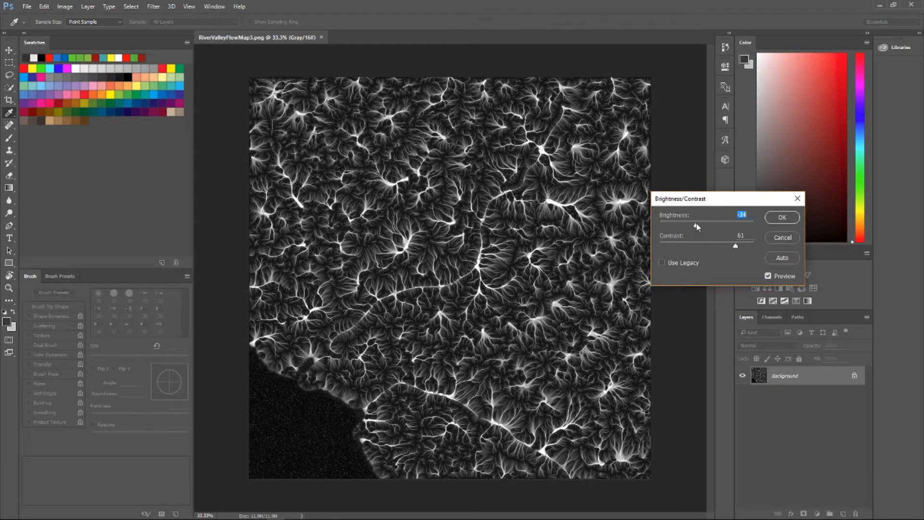
left_click_drag(698, 225, 695, 226)
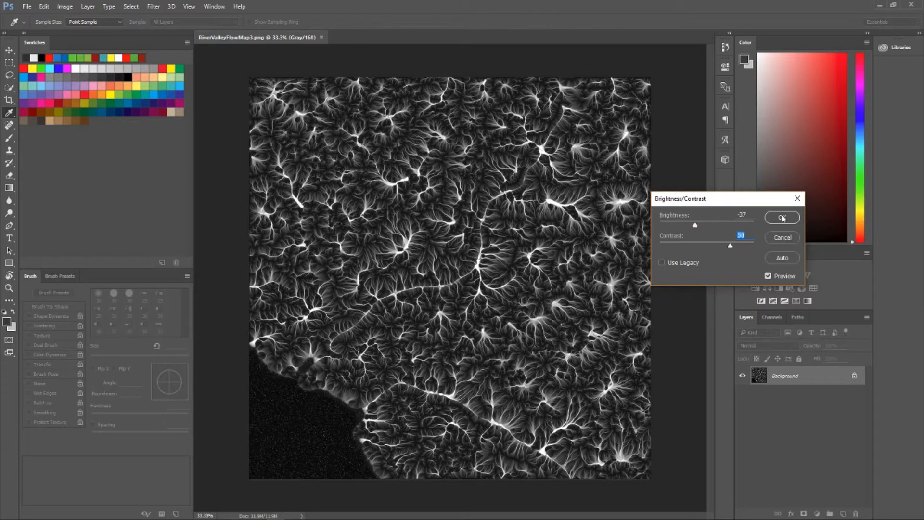
mouse_move(794, 217)
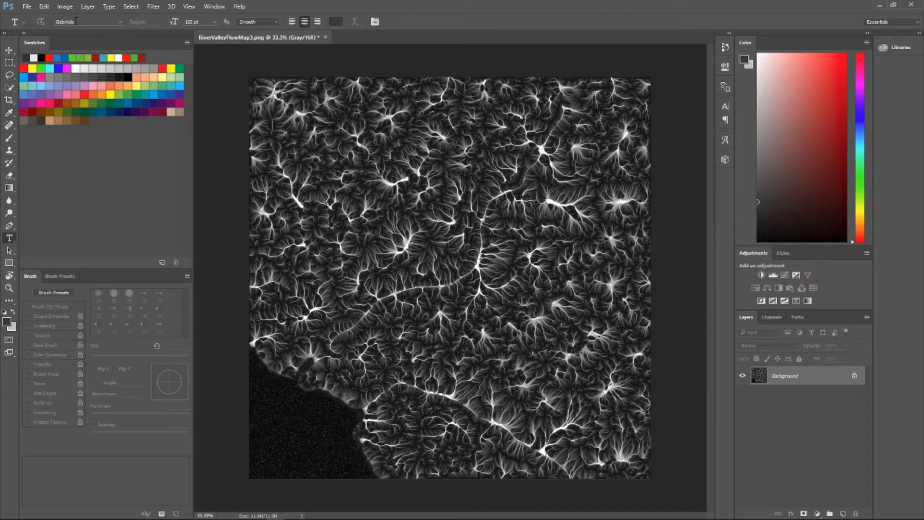
Save the adjusted flow map as RiverValleyFlowMap3-HC in the SAVES folder.
left_click(27, 7)
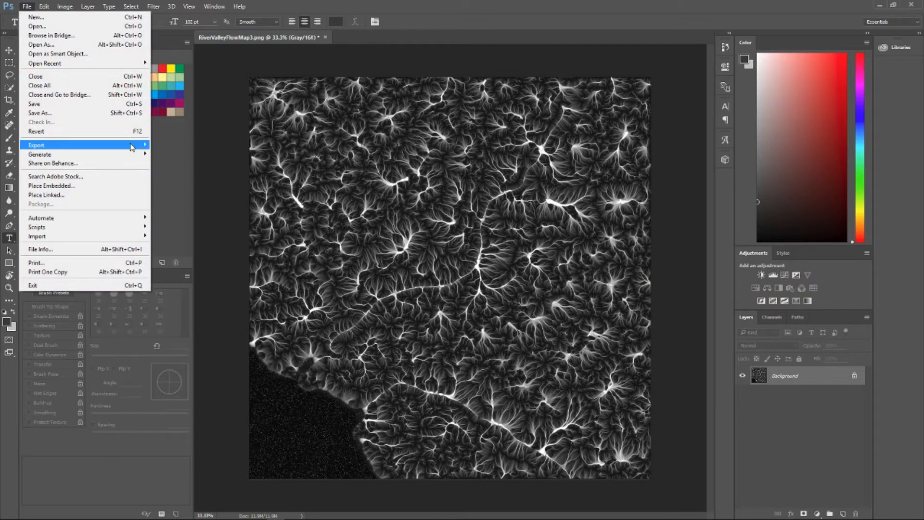
left_click(37, 113)
type("RiverValleyFlowMap3-HC")
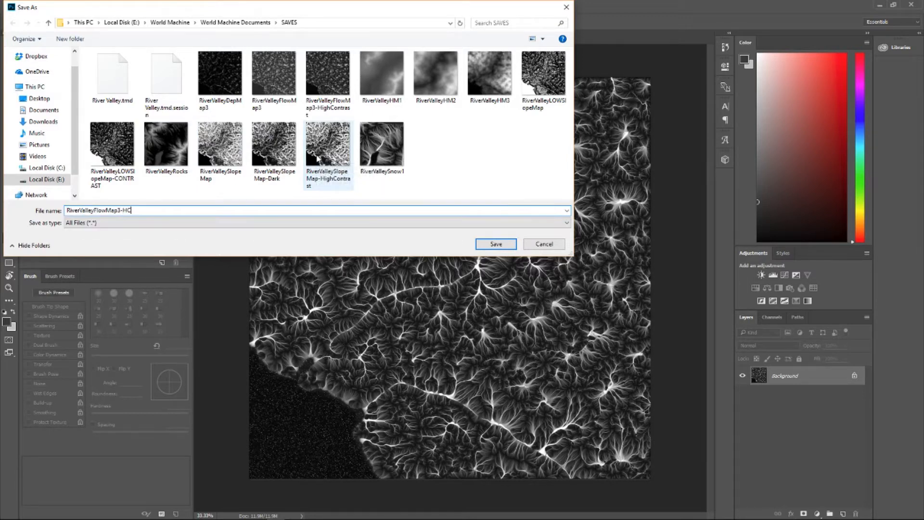
left_click(496, 244)
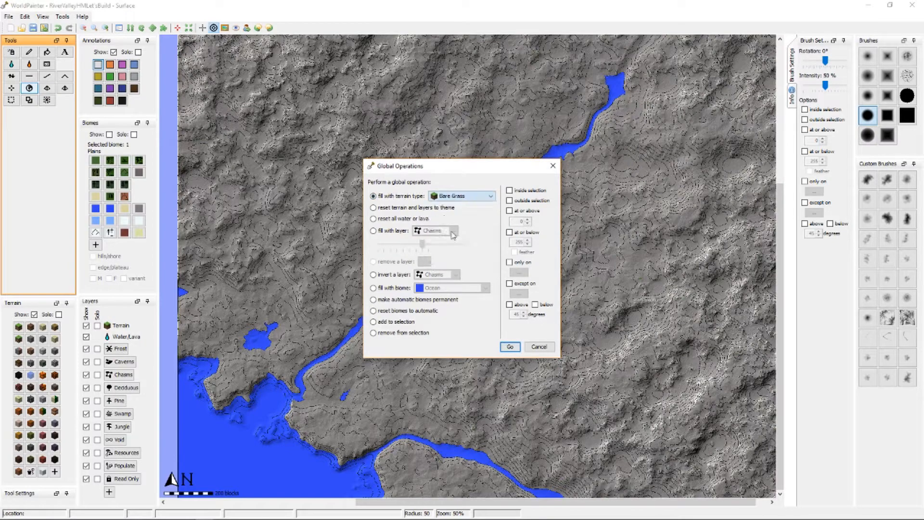
Fill the entire world with Bare Grass terrain.
left_click(510, 346)
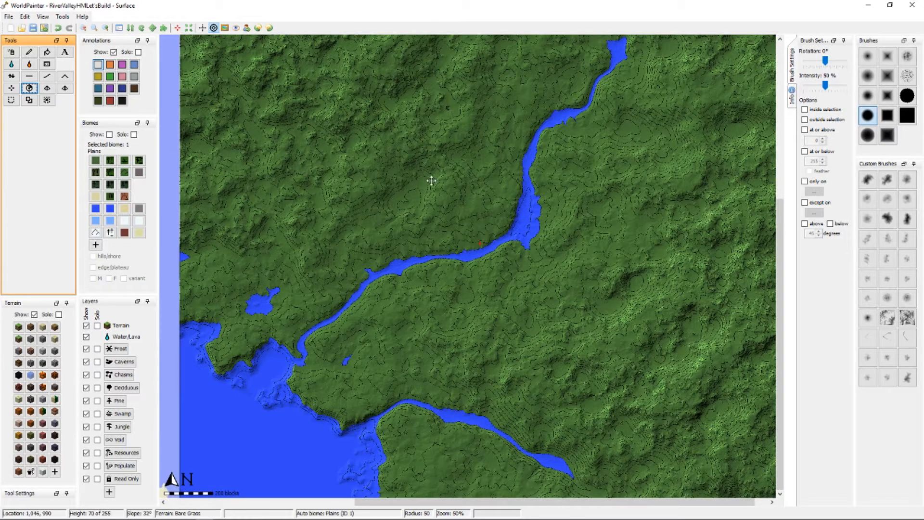
Import RiverValleyFlowMap3-HC.png one-to-one onto the Annotations layer, replacing existing annotations.
left_click(22, 16)
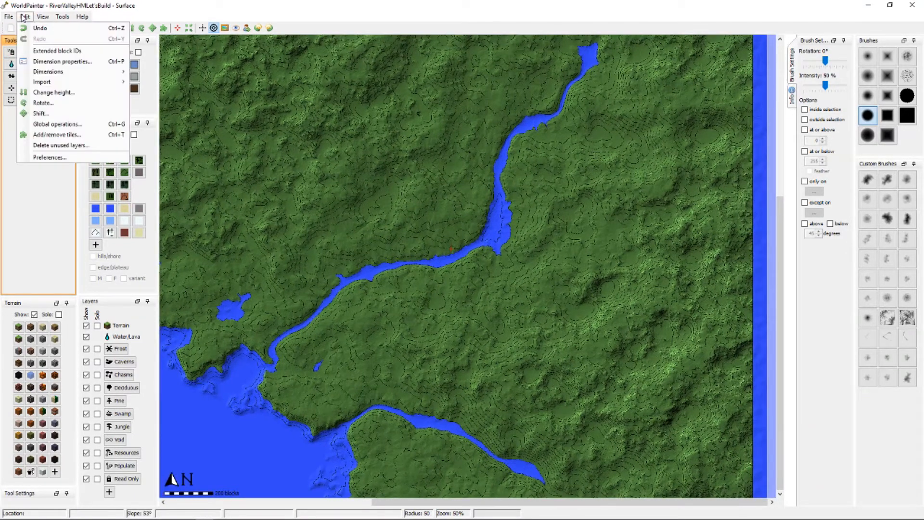
mouse_move(57, 134)
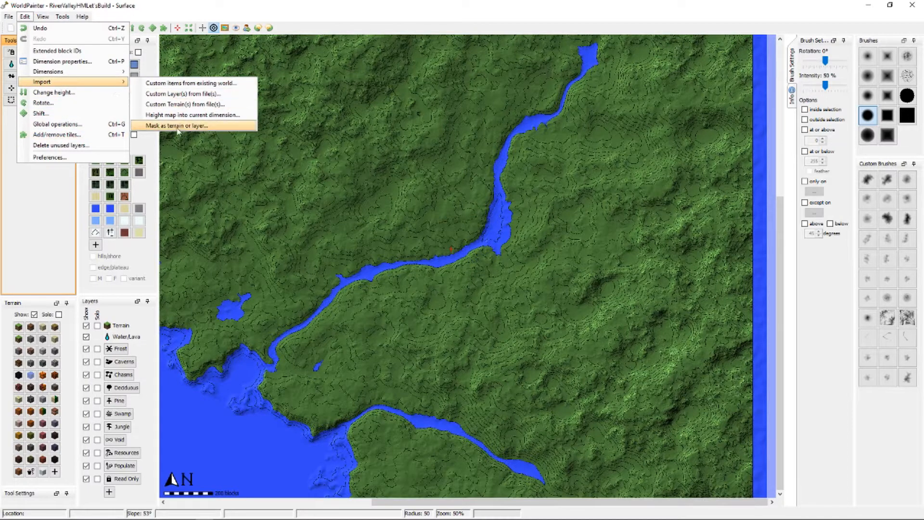
left_click(173, 125)
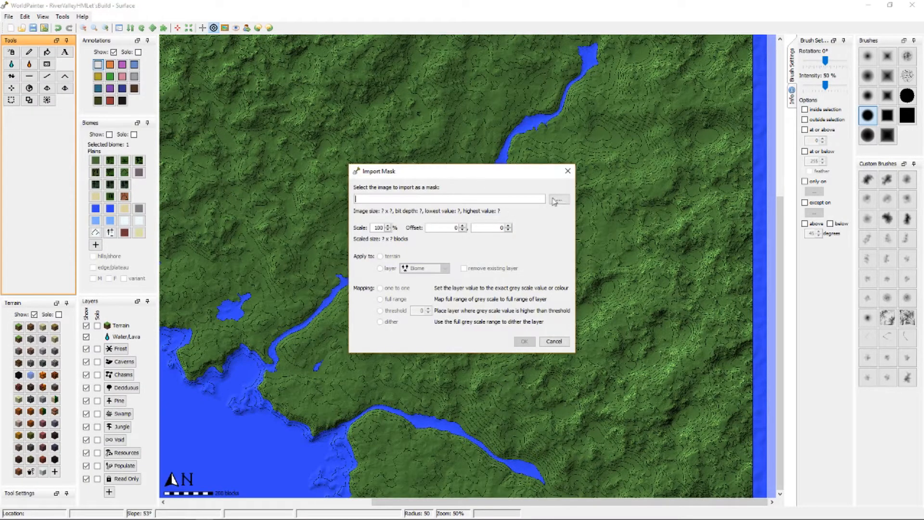
left_click(559, 199)
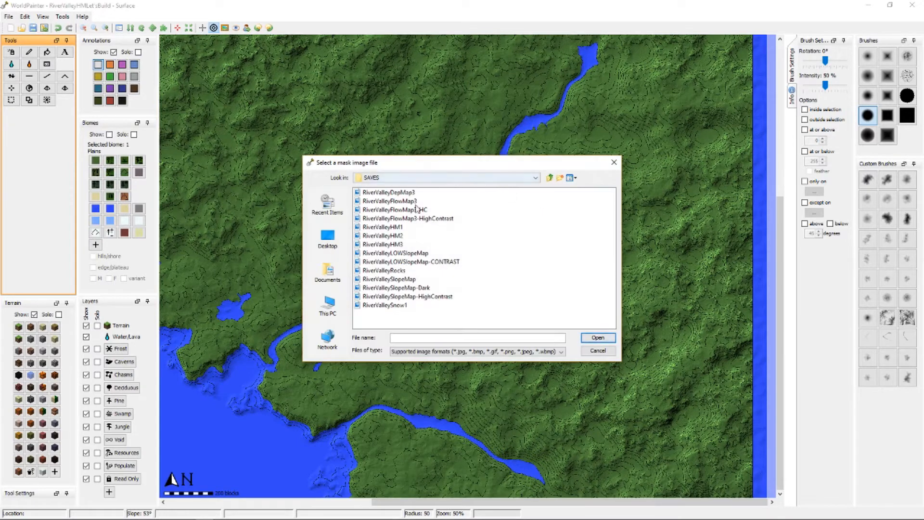
left_click(394, 210)
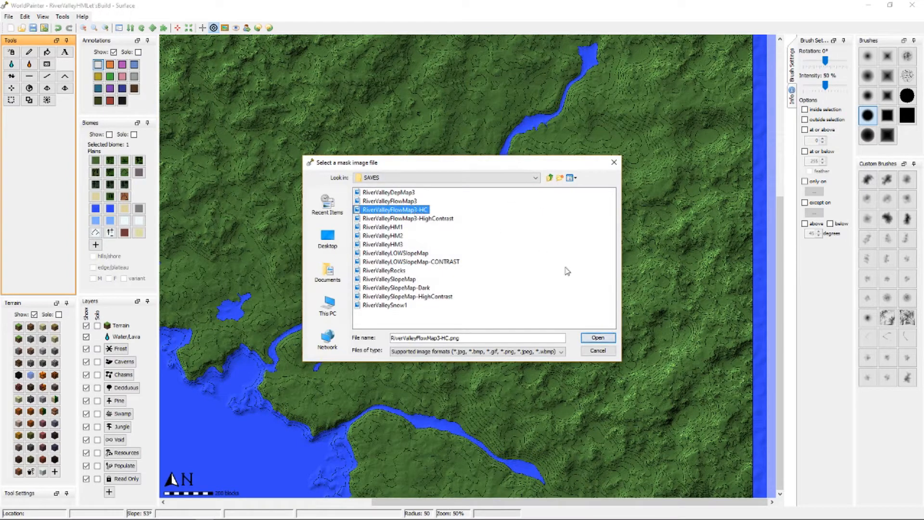
left_click(598, 337)
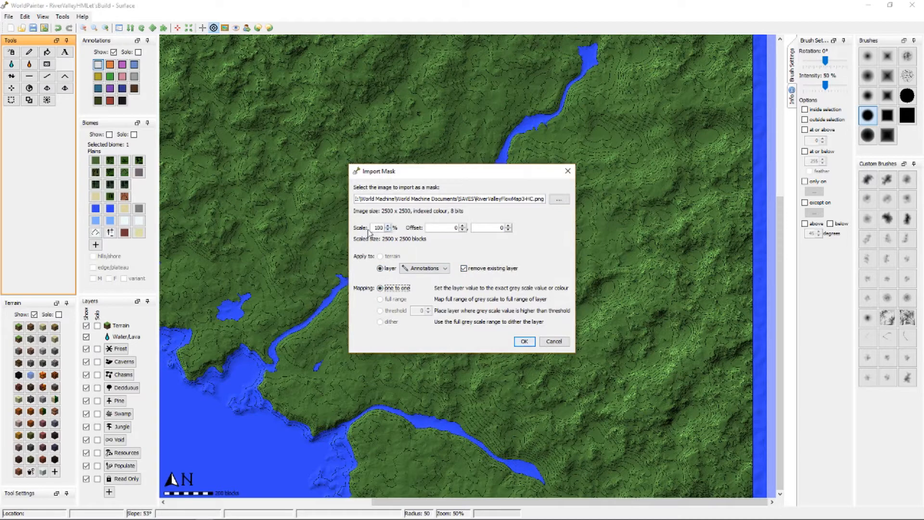
mouse_move(521, 155)
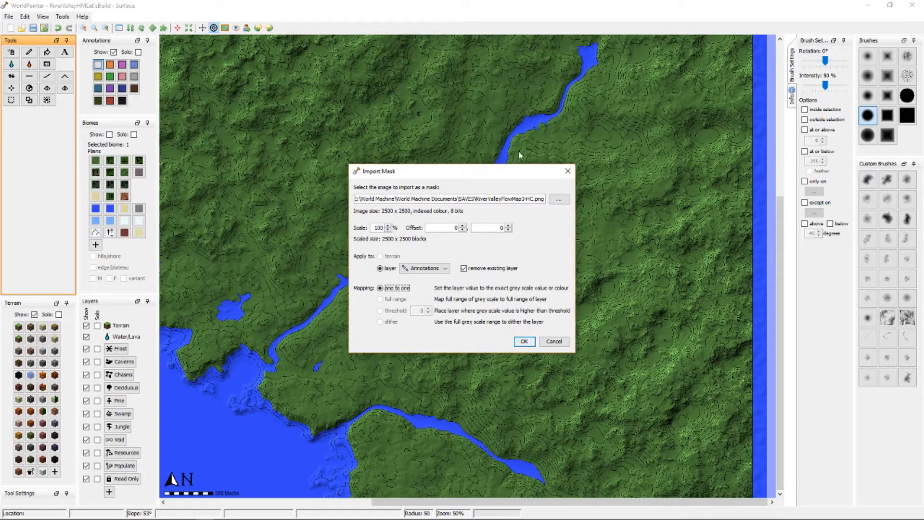
mouse_move(620, 214)
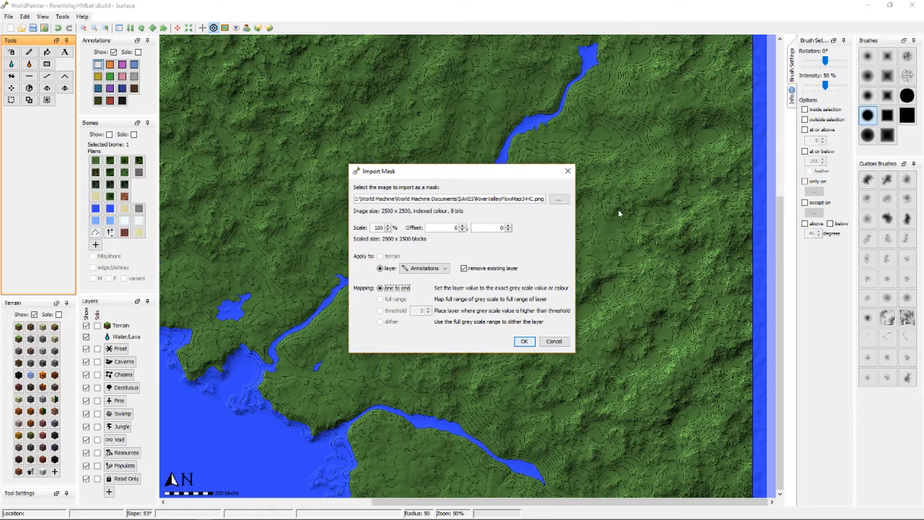
mouse_move(613, 208)
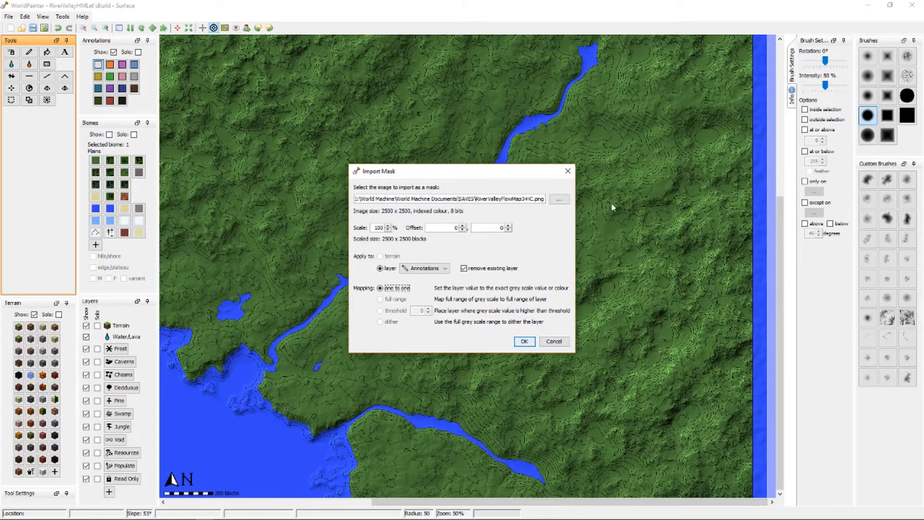
mouse_move(531, 305)
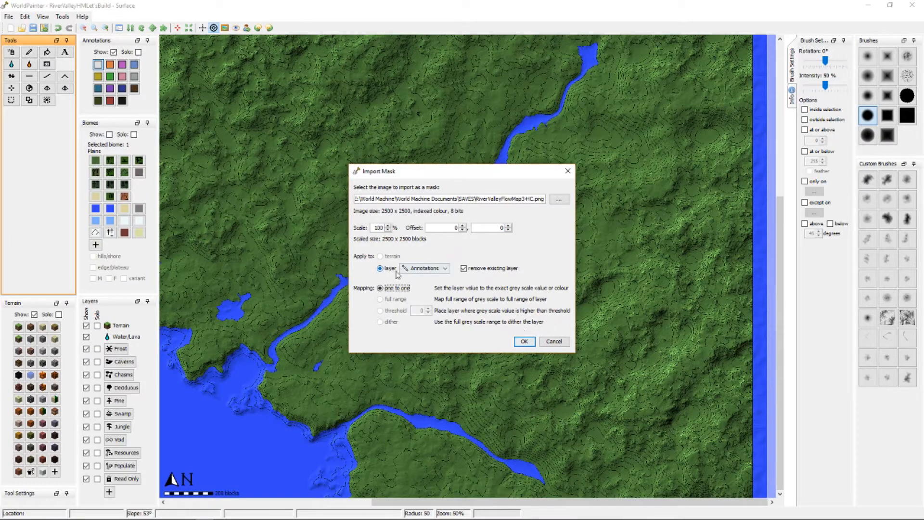
left_click(524, 342)
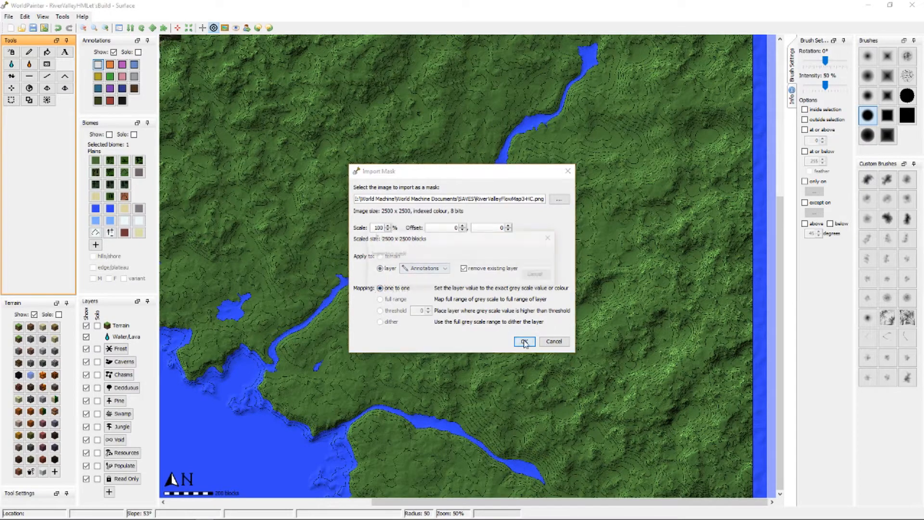
Finish the Annotations mask import and fill white-annotated areas with Gravel terrain.
left_click(524, 342)
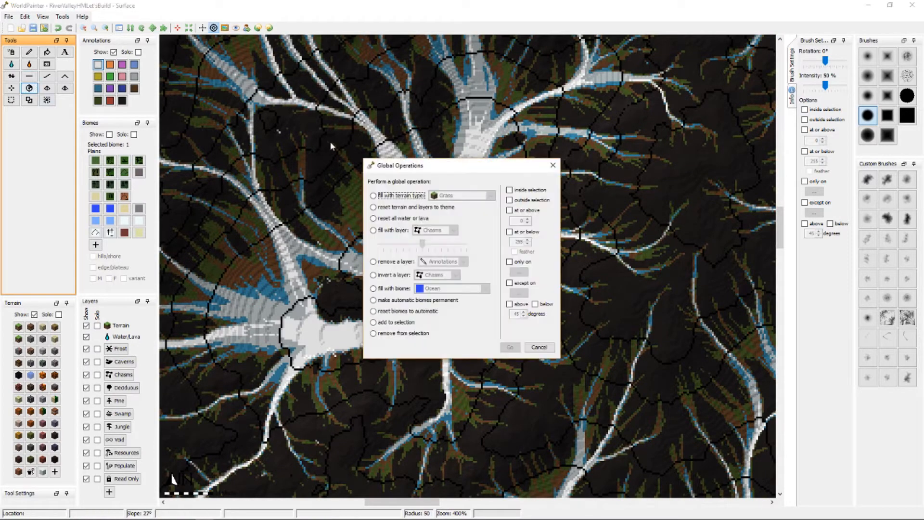
left_click(461, 196)
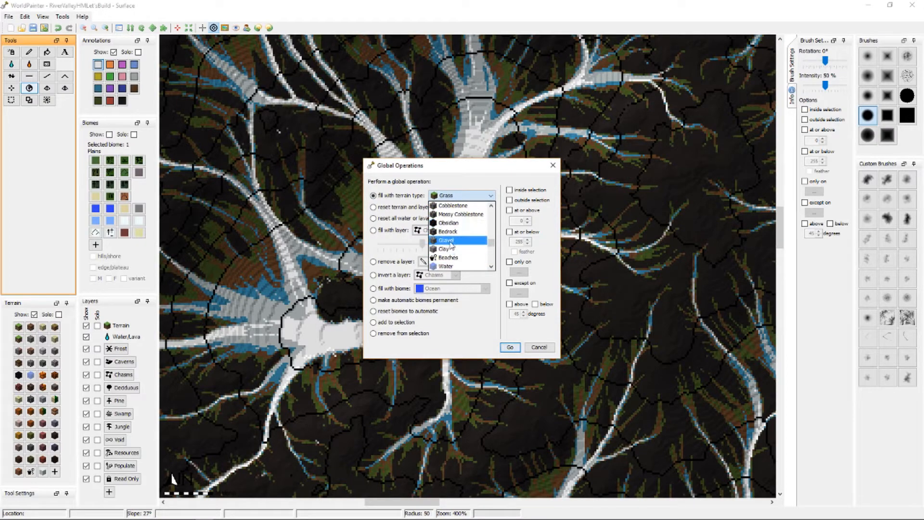
left_click(448, 240)
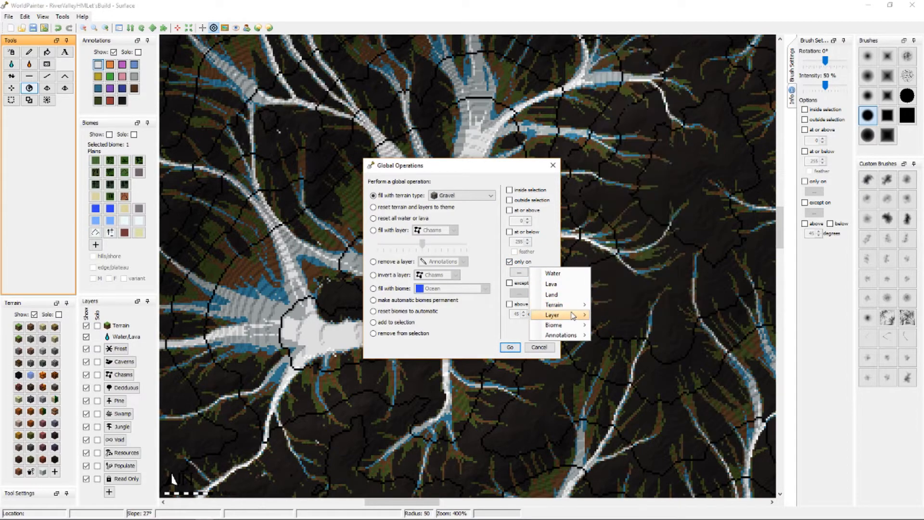
mouse_move(561, 335)
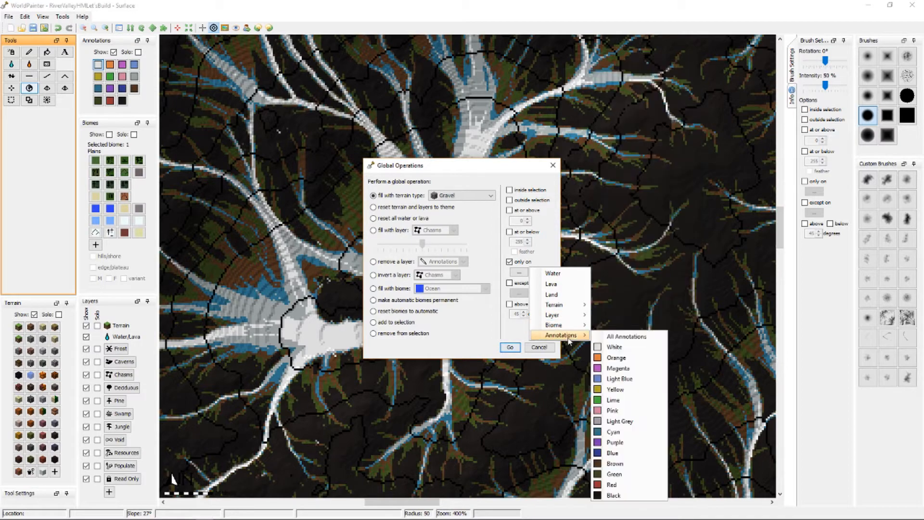
left_click(614, 346)
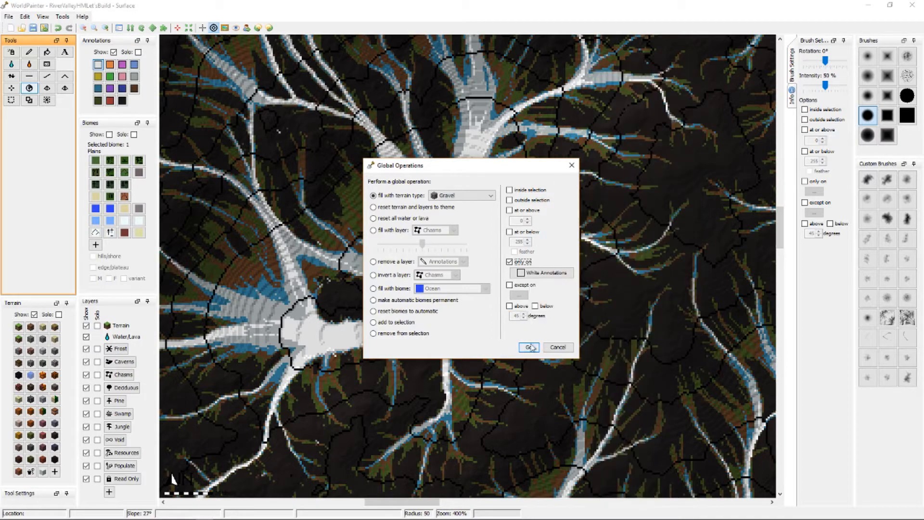
left_click(528, 347)
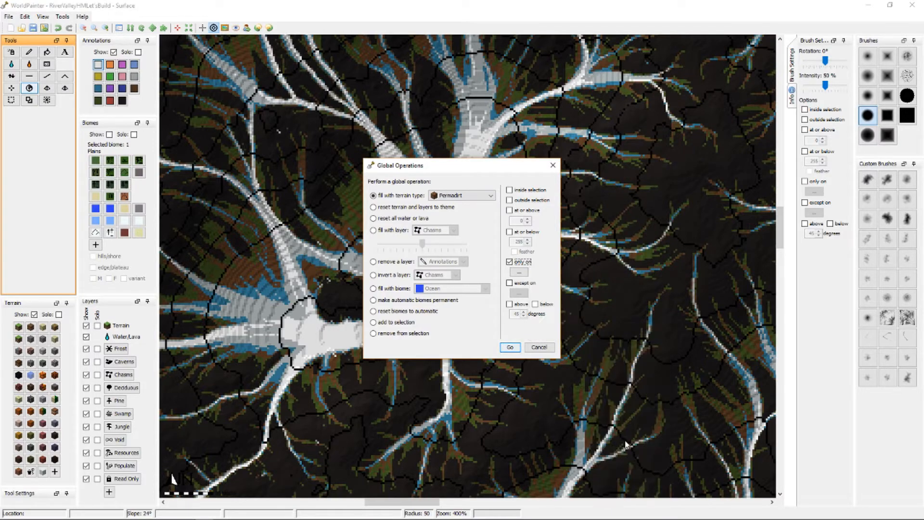
Turn on an exclusion area condition for the Permadirt global fill.
left_click(510, 283)
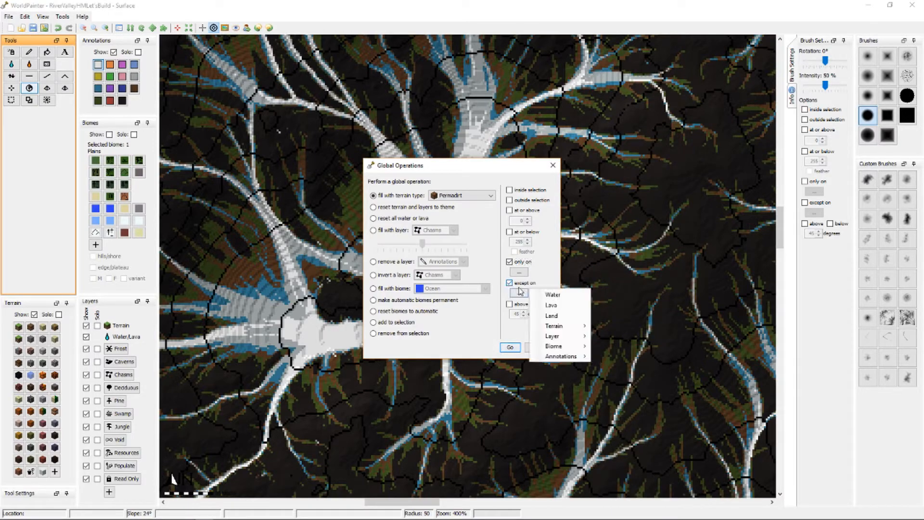
mouse_move(573, 325)
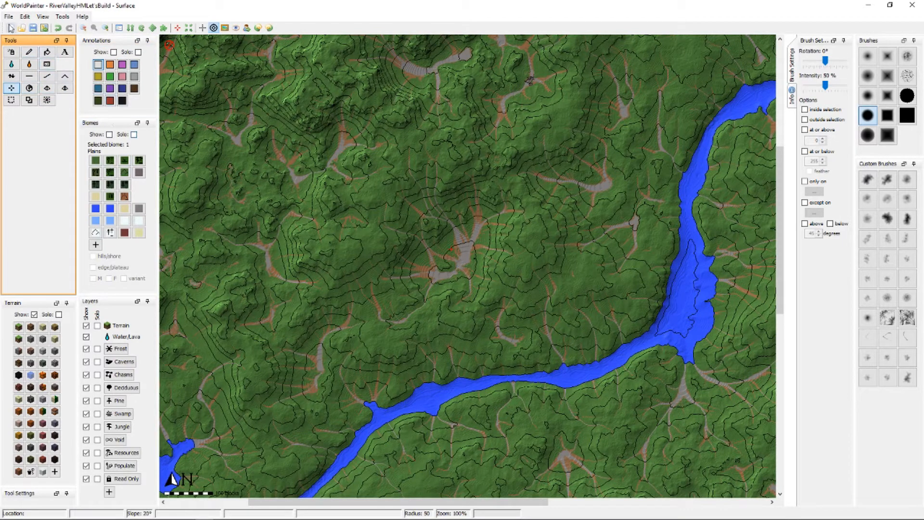
Export the nine central tiles as a new Minecraft map.
left_click(9, 17)
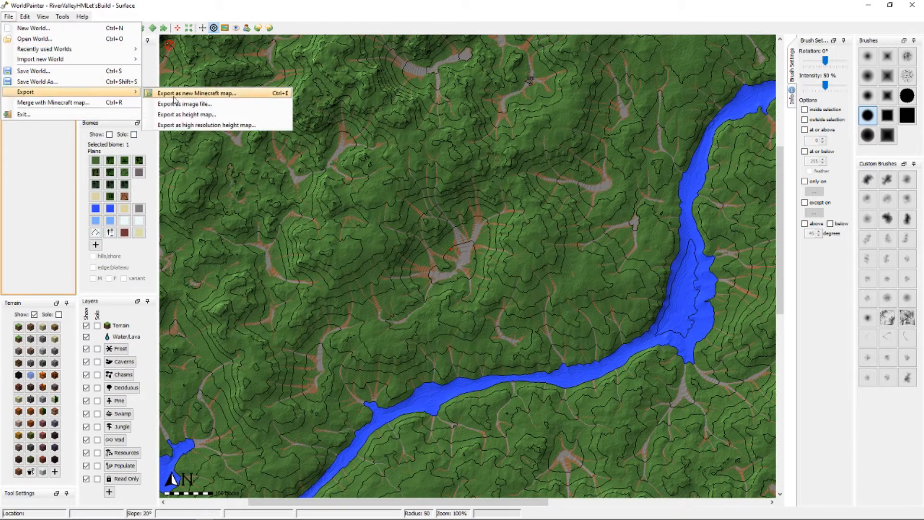
left_click(187, 93)
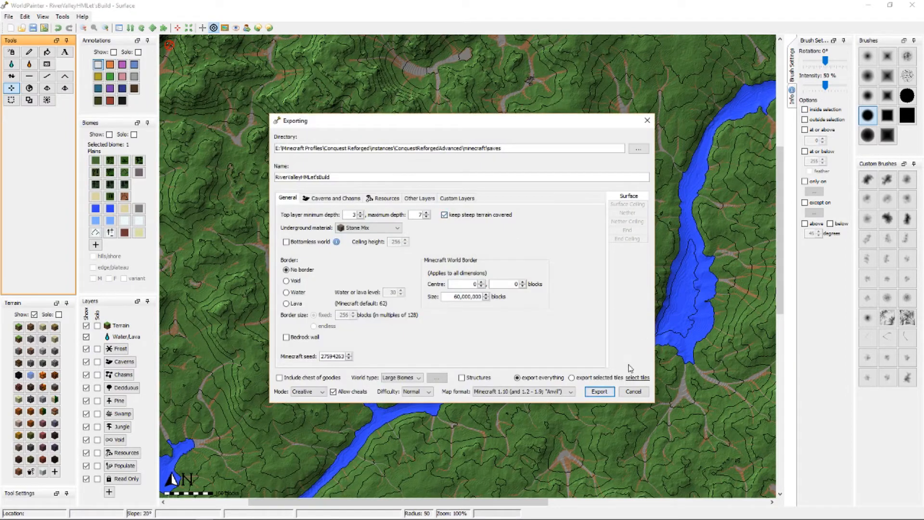
mouse_move(634, 378)
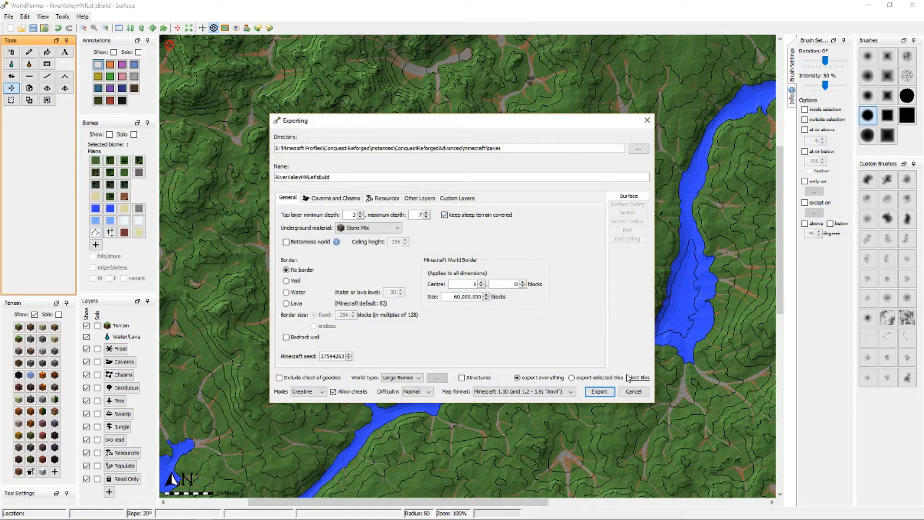
left_click(638, 377)
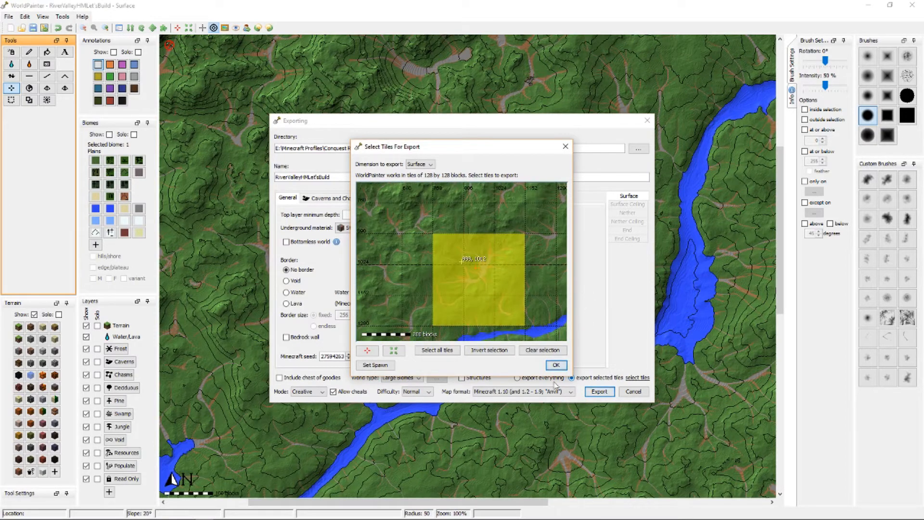
left_click(556, 365)
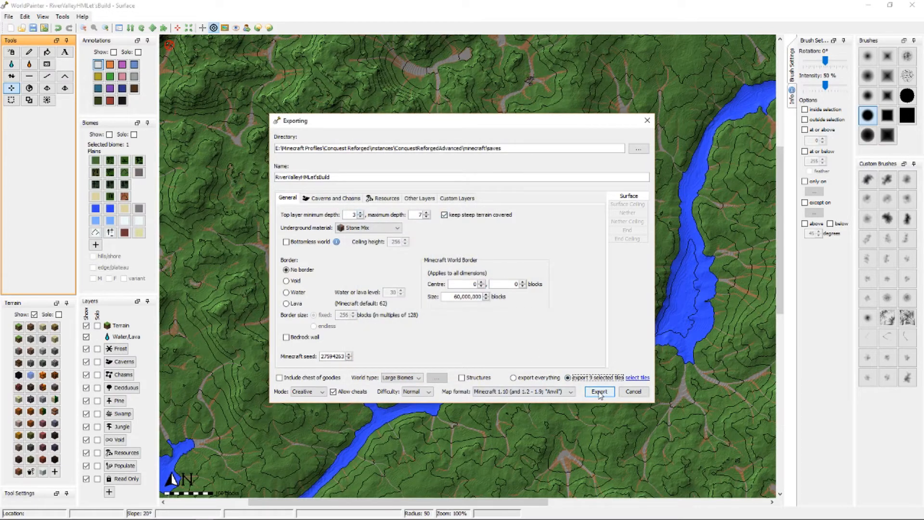
left_click(600, 392)
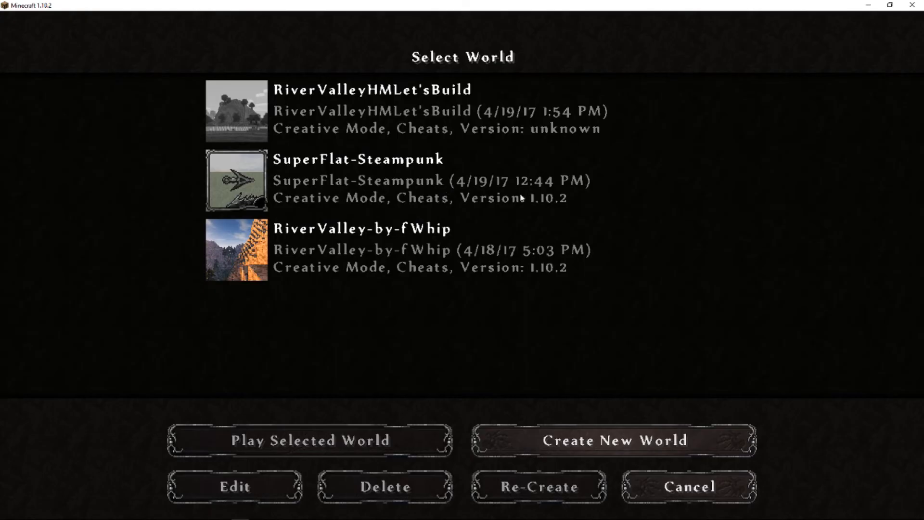
Load the RiverValleyHMLet'sBuild world and move forward to view the gravel drainage channels.
left_click(310, 440)
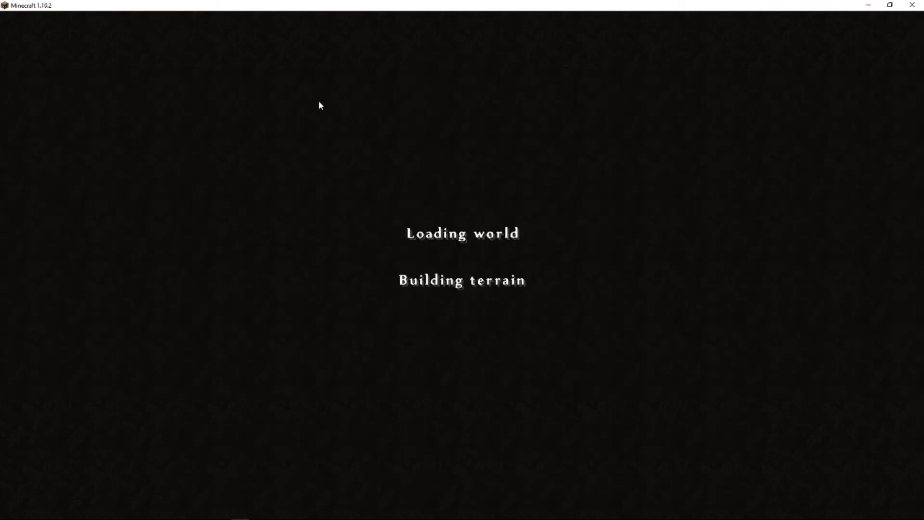
mouse_move(520, 208)
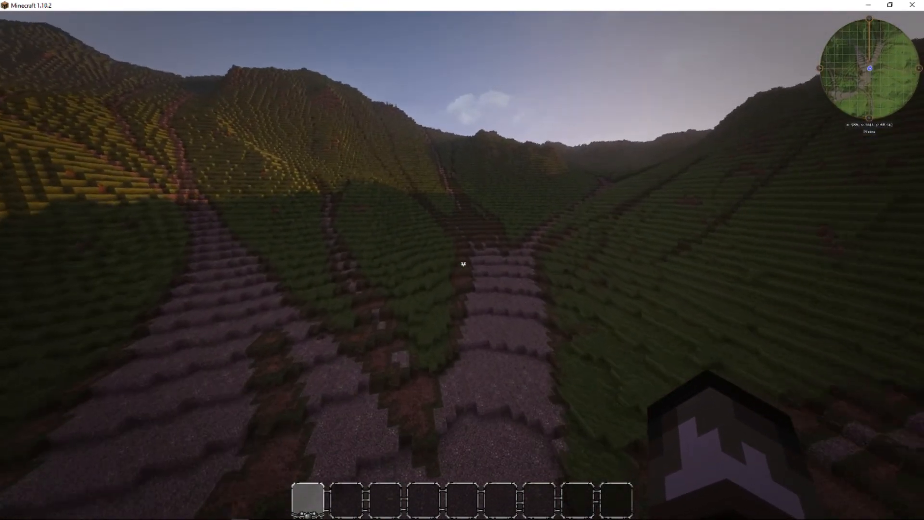
key("w")
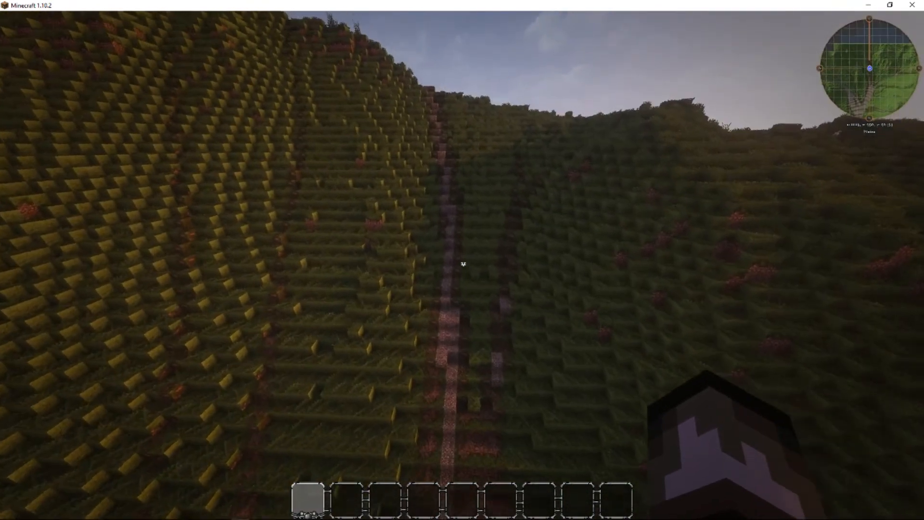
mouse_move(463, 264)
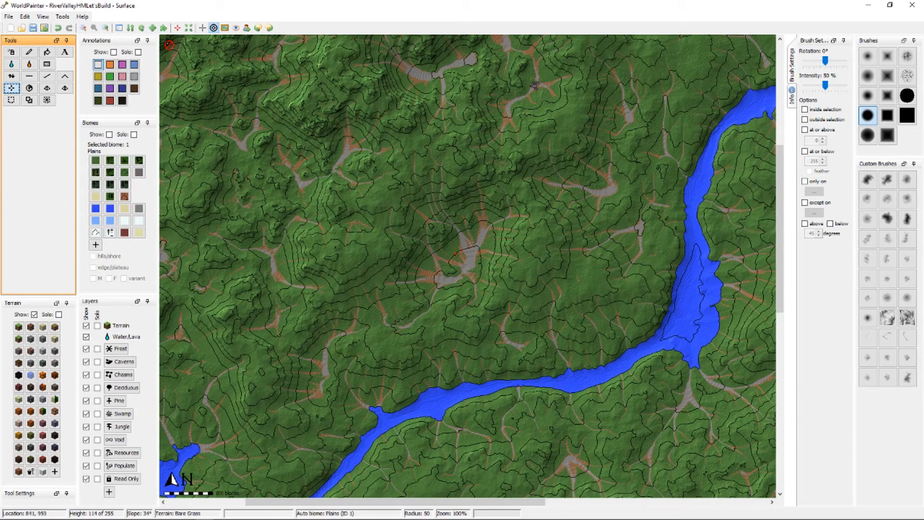
left_click(23, 17)
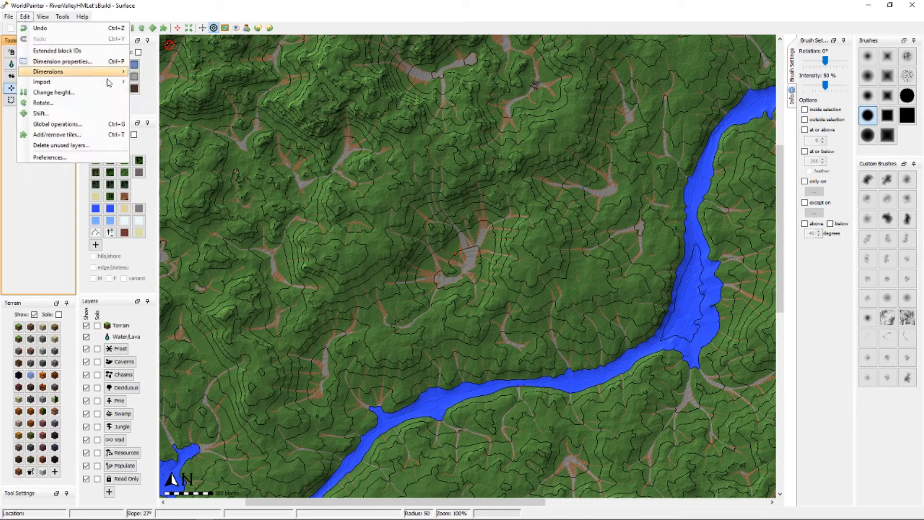
mouse_move(46, 80)
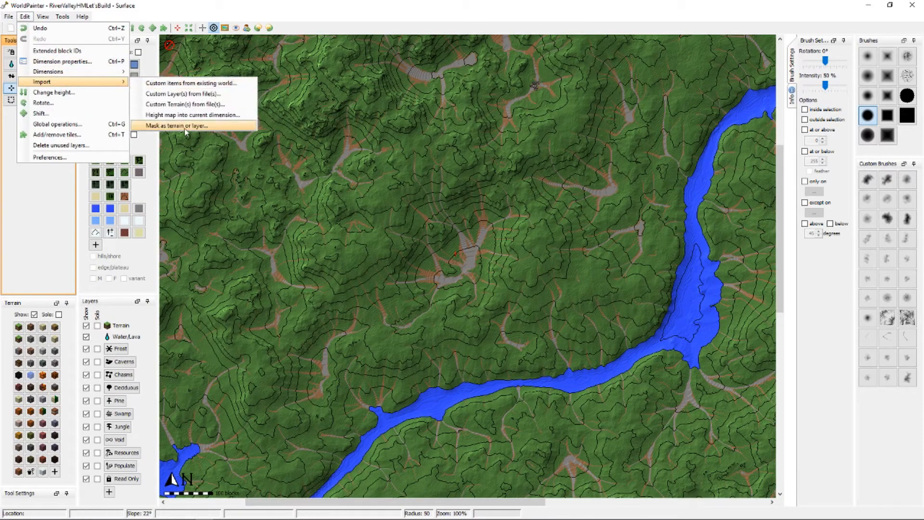
left_click(174, 126)
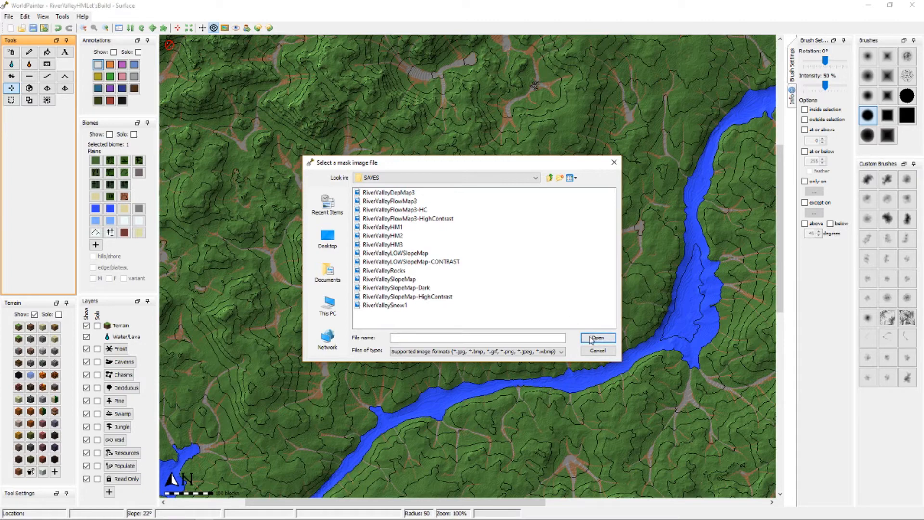
left_click(597, 337)
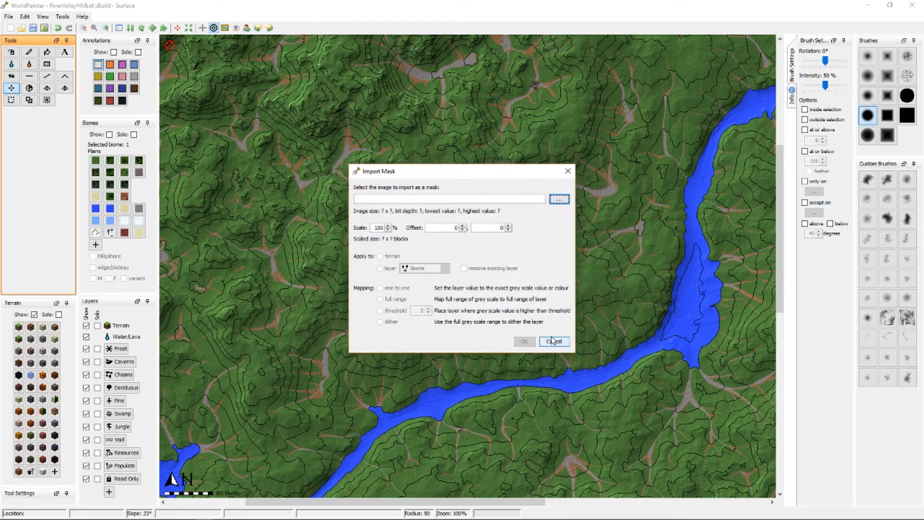
left_click(552, 341)
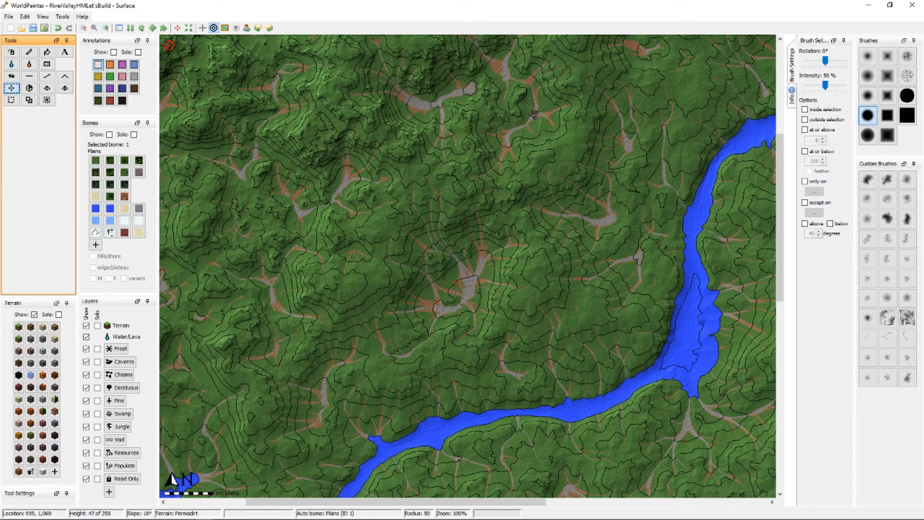
mouse_move(426, 222)
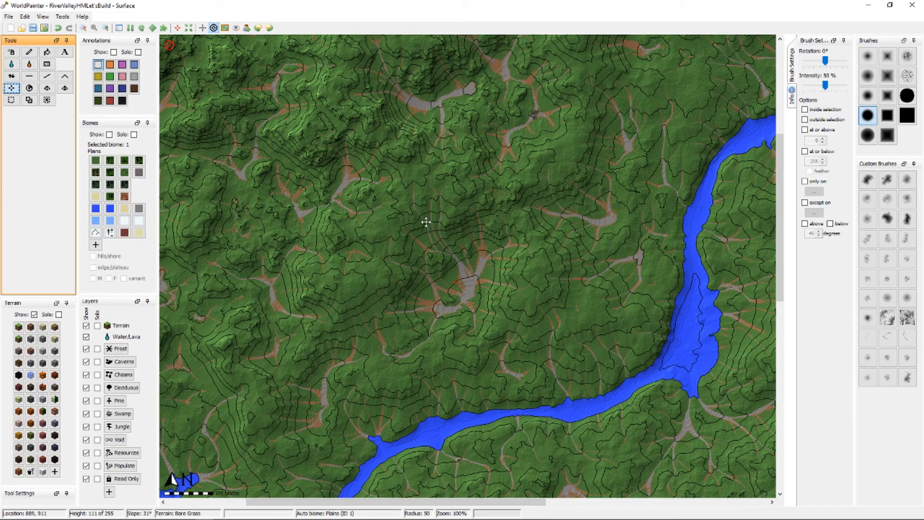